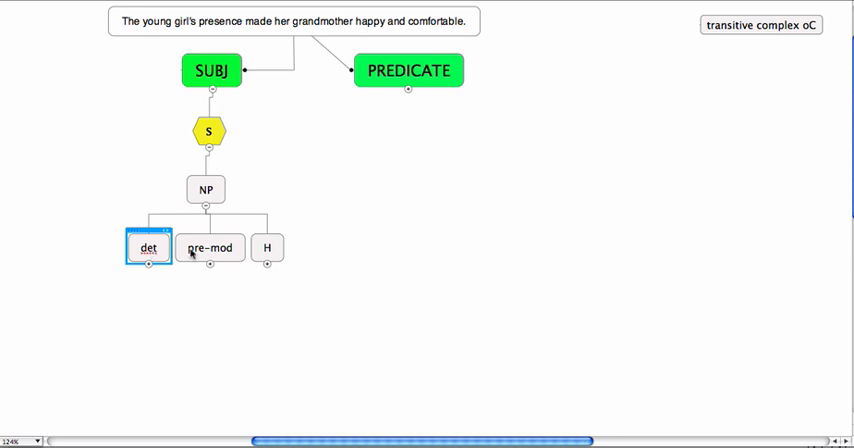
Build the subject NP branches: det→art→the, pre-mod→AdjP young girl's, H→N→presence.
{"action": "left_click", "coordinate": [210, 248]}
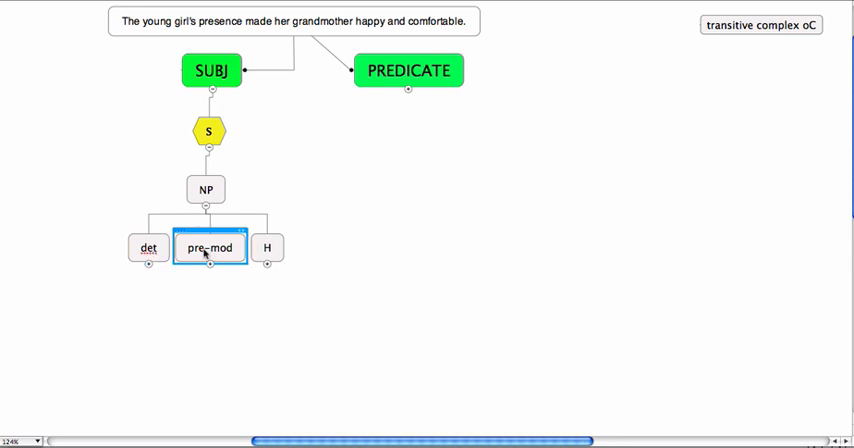
{"action": "left_click", "coordinate": [268, 248]}
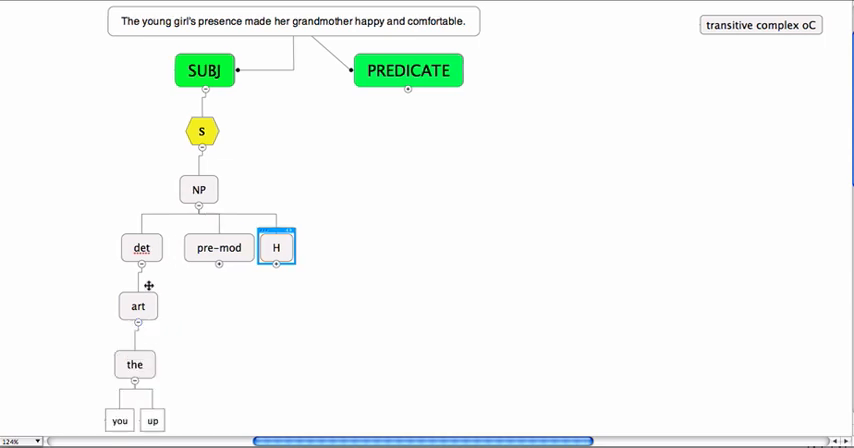
{"action": "left_click", "coordinate": [140, 248]}
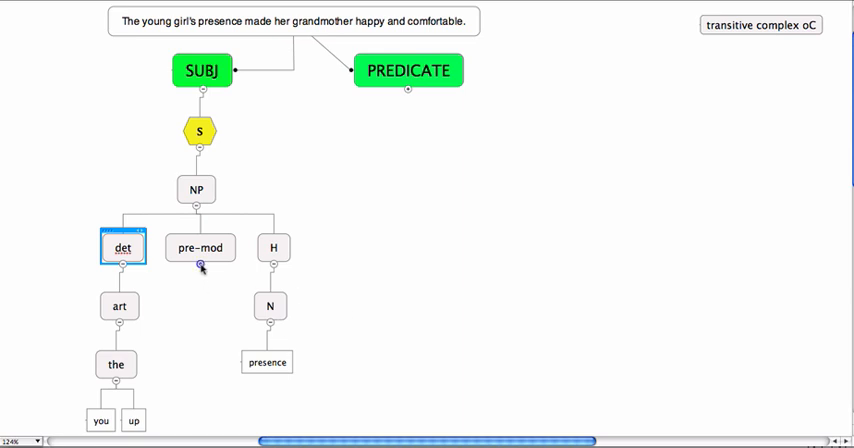
{"action": "left_click", "coordinate": [200, 266]}
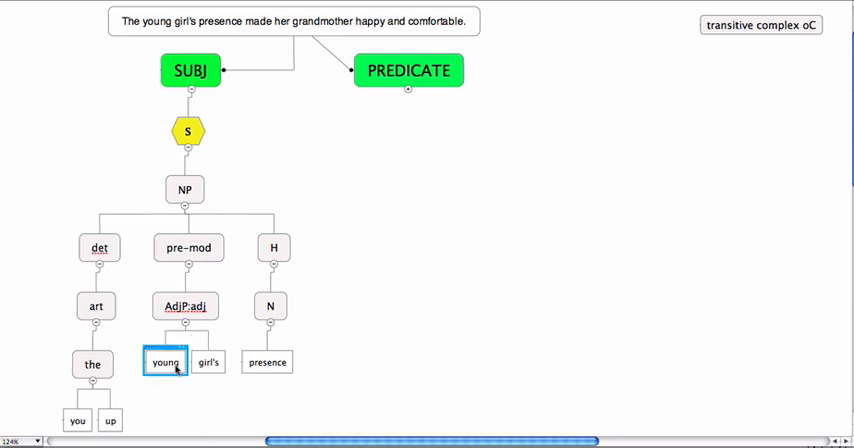
{"action": "left_click", "coordinate": [208, 362]}
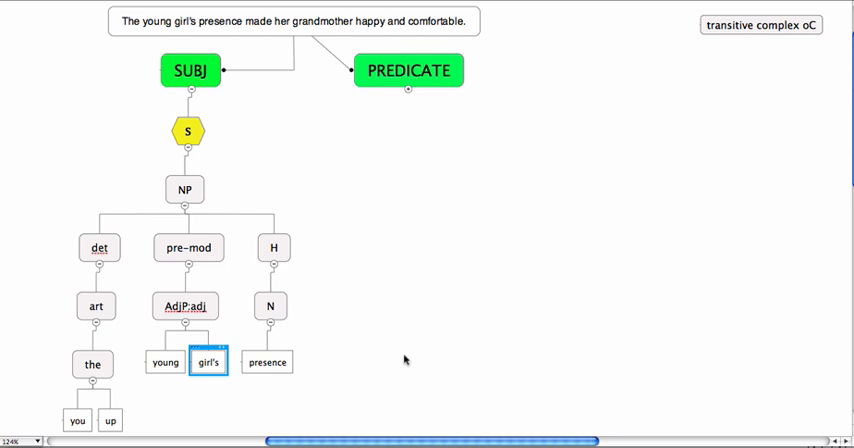
{"action": "mouse_move", "coordinate": [404, 92]}
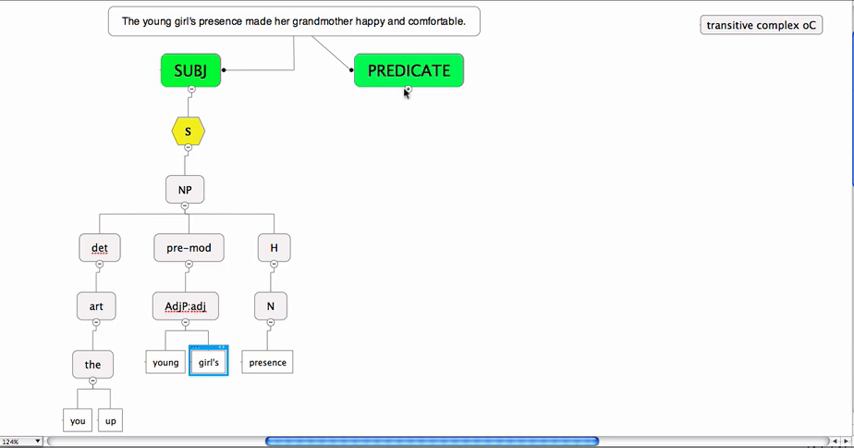
{"action": "mouse_move", "coordinate": [408, 92]}
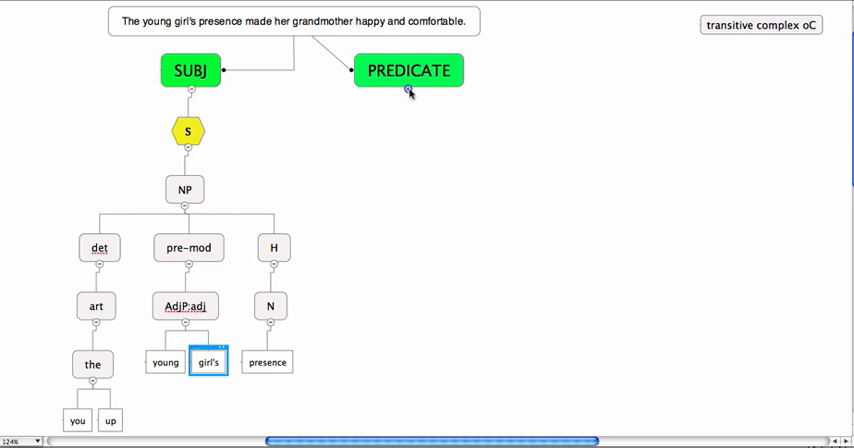
Reveal P, dO and oC under PREDICATE and expand P through VP→V (Fin:lex) to made.
{"action": "left_click", "coordinate": [408, 94]}
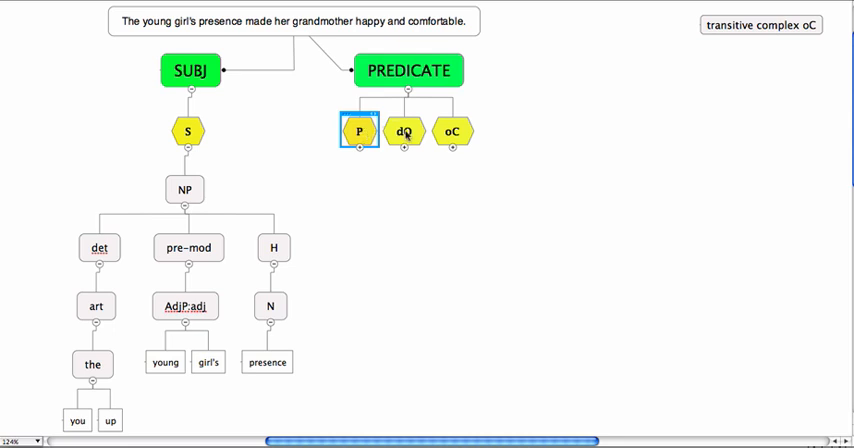
{"action": "left_click", "coordinate": [404, 132]}
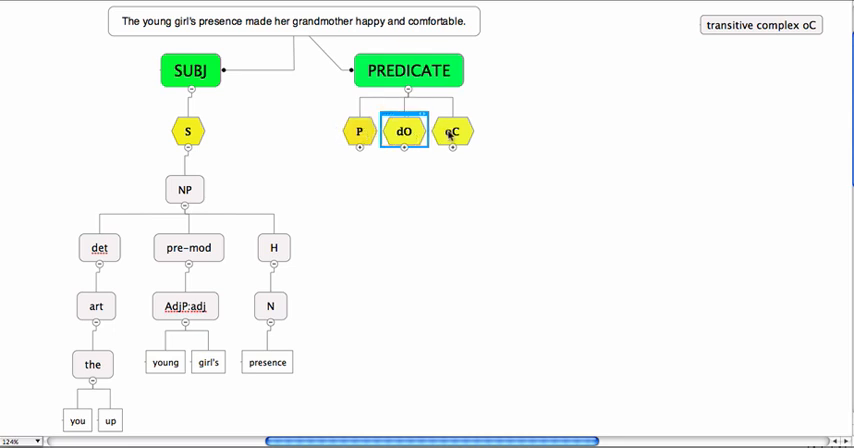
{"action": "left_click", "coordinate": [452, 132]}
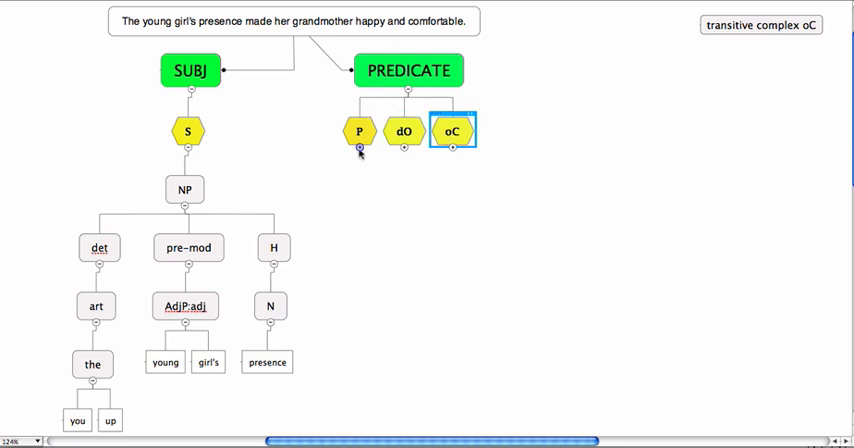
{"action": "left_click", "coordinate": [360, 132]}
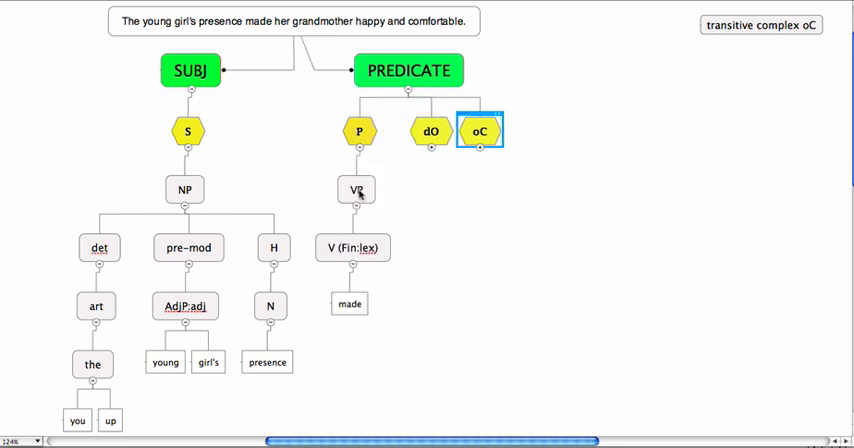
{"action": "left_click", "coordinate": [354, 188]}
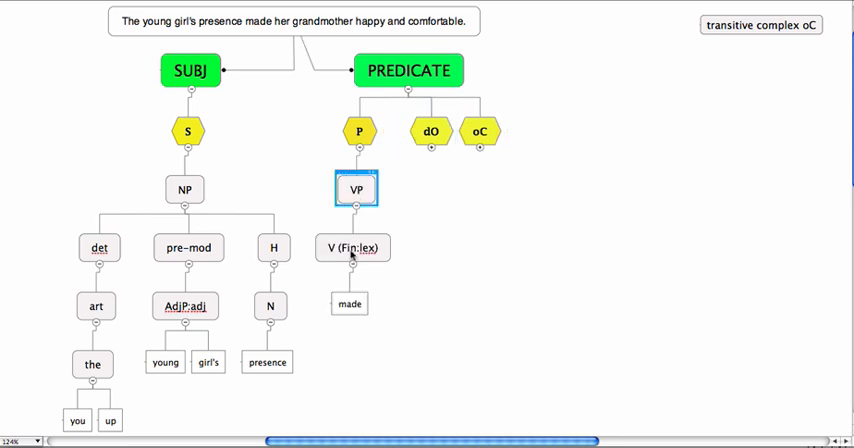
{"action": "left_click", "coordinate": [348, 304]}
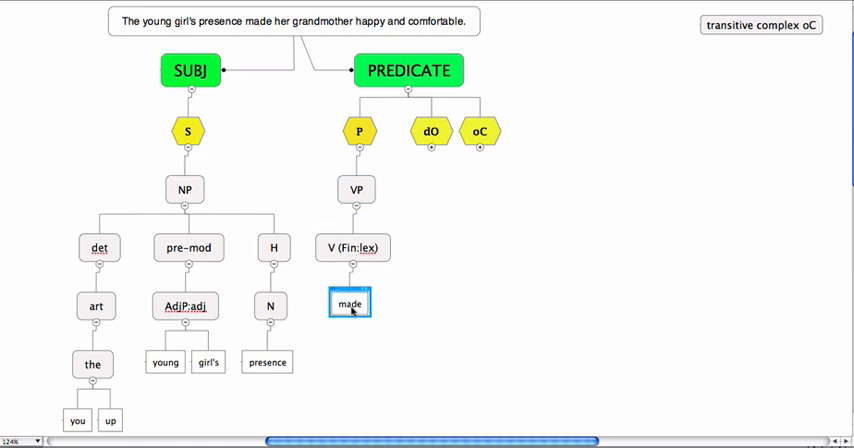
Expand dO into an NP with pro her and N grandmother.
{"action": "left_click", "coordinate": [430, 132]}
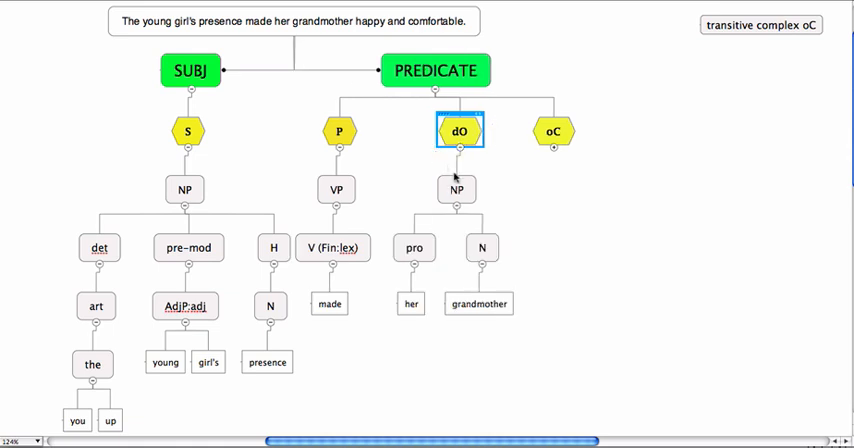
{"action": "left_click", "coordinate": [458, 188]}
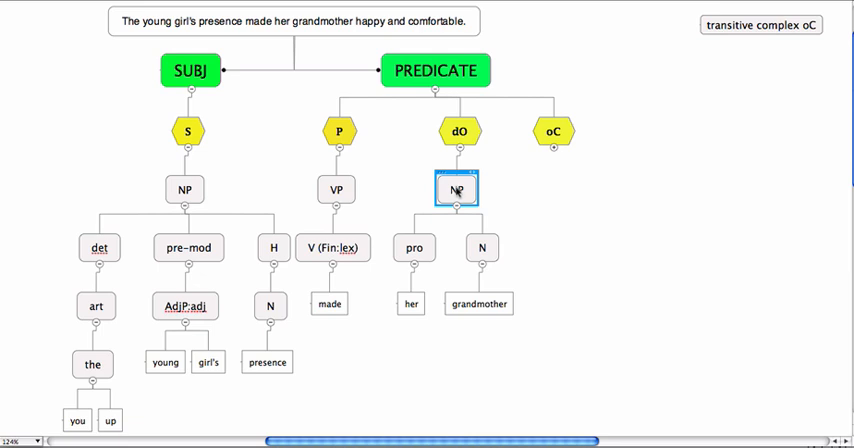
{"action": "left_click", "coordinate": [414, 248]}
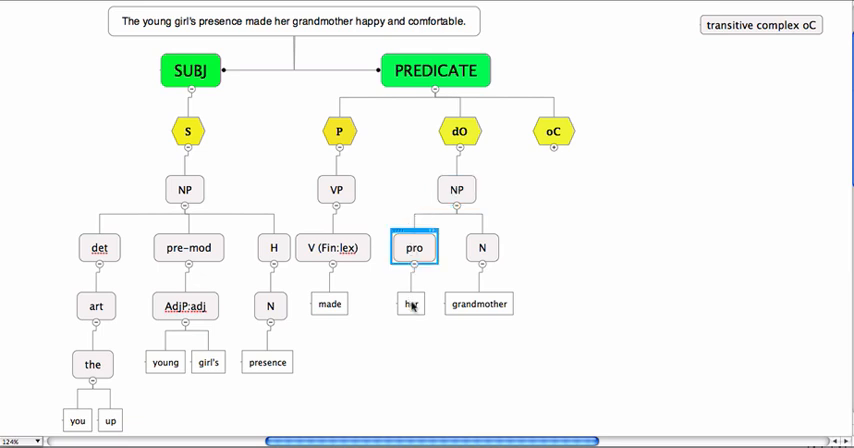
{"action": "left_click", "coordinate": [482, 248]}
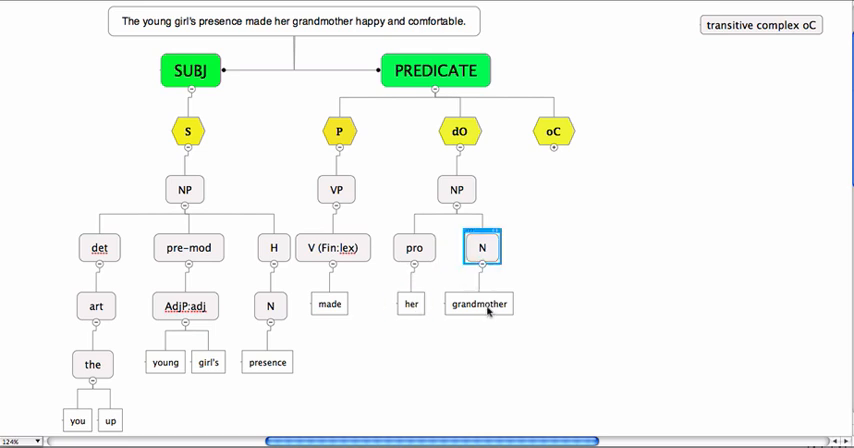
{"action": "left_click", "coordinate": [478, 304]}
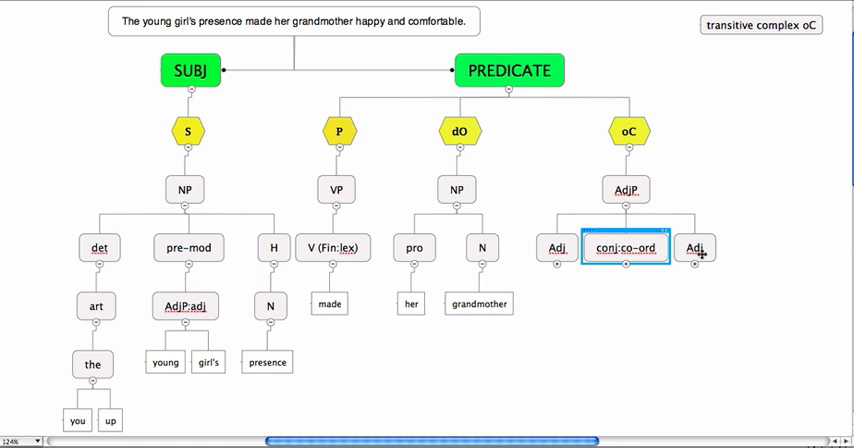
Expand oC into AdjP Adj happy, conj and, Adj comfortable, under the transitive complex oC label.
{"action": "left_click", "coordinate": [556, 248]}
{"action": "type", "text": "happy"}
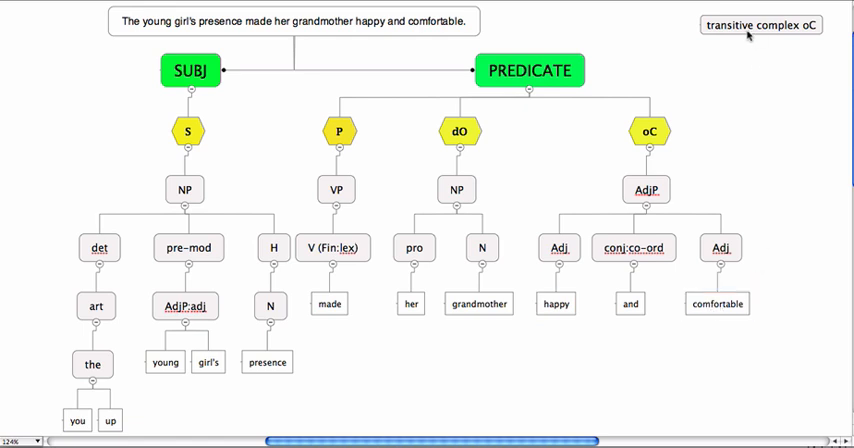
{"action": "left_click", "coordinate": [760, 24]}
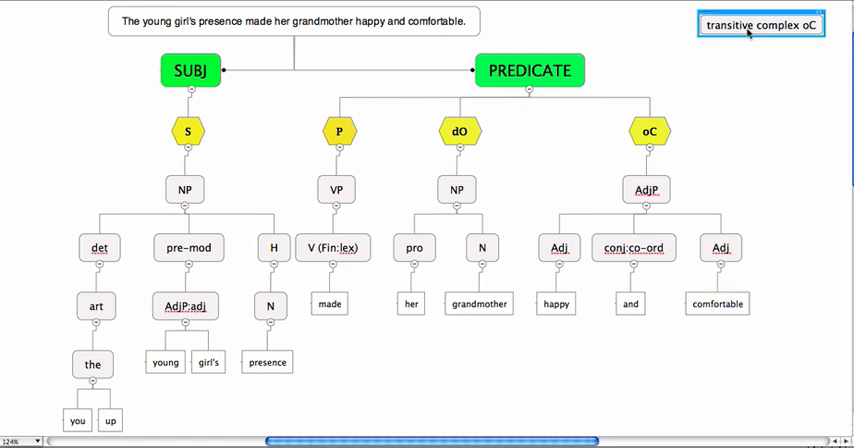